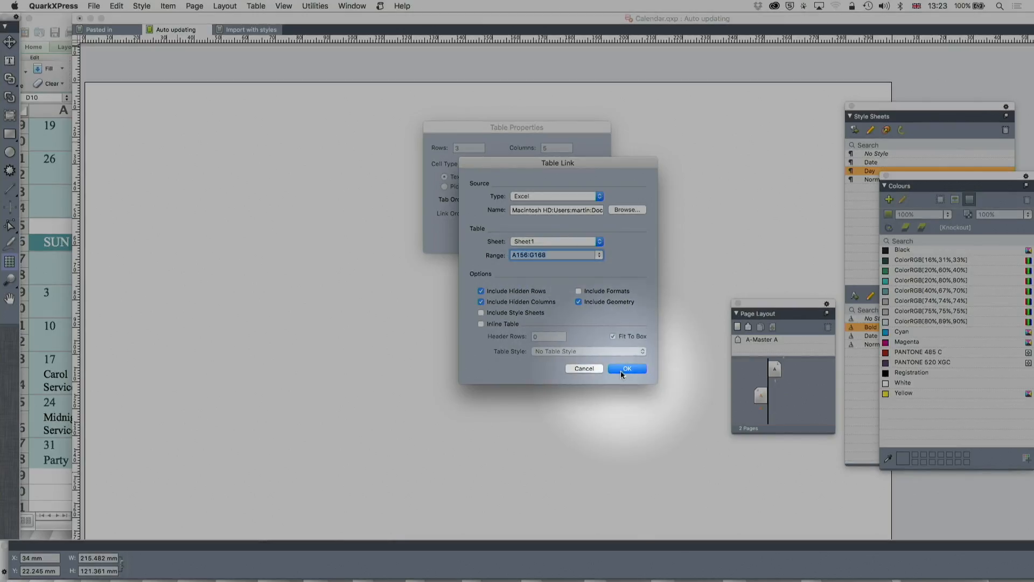
Import Sheet1 range A156:G166 as a linked table and enlarge it across the page
click(625, 368)
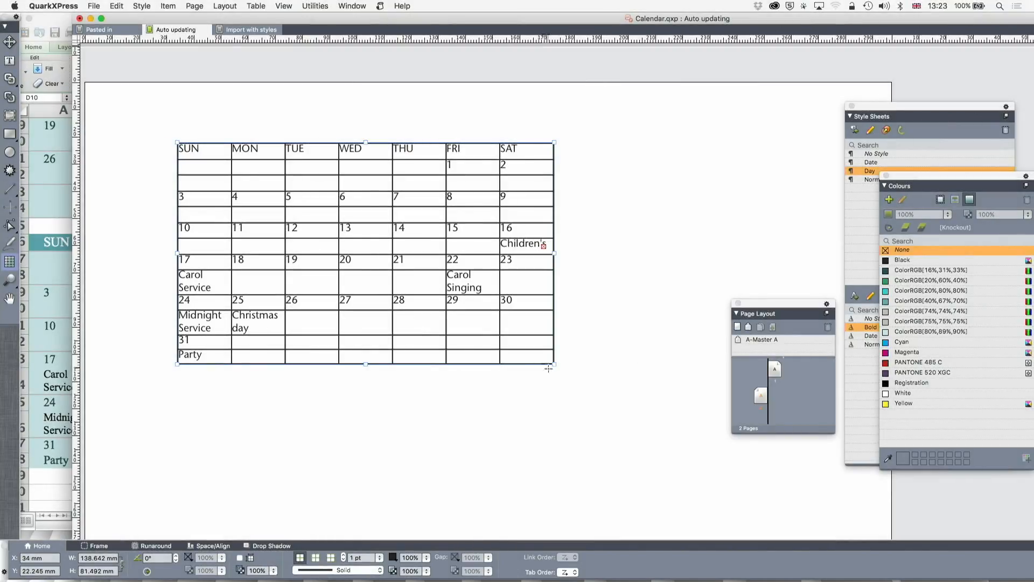
drag(551, 366, 815, 466)
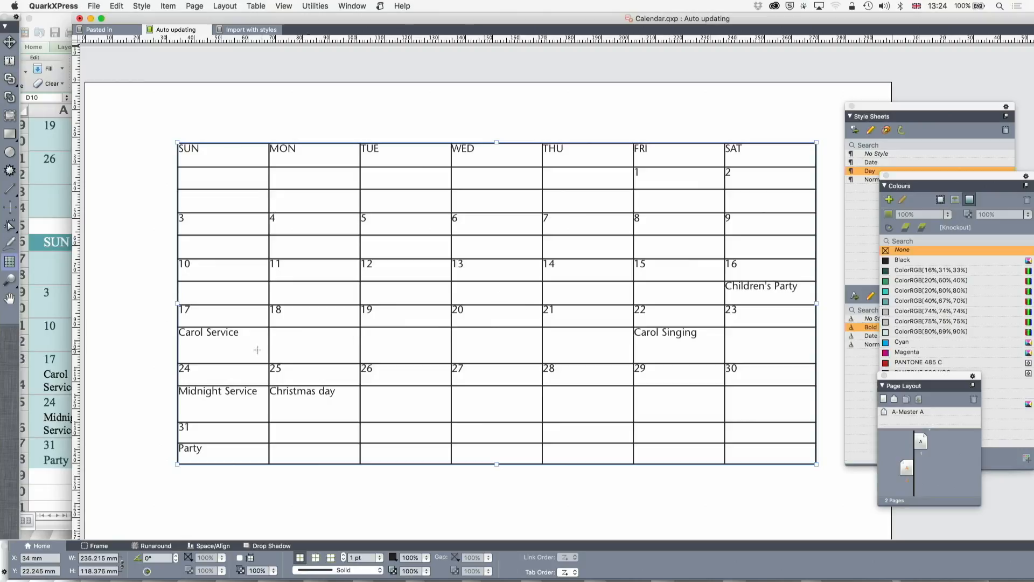
mouse_move(405, 387)
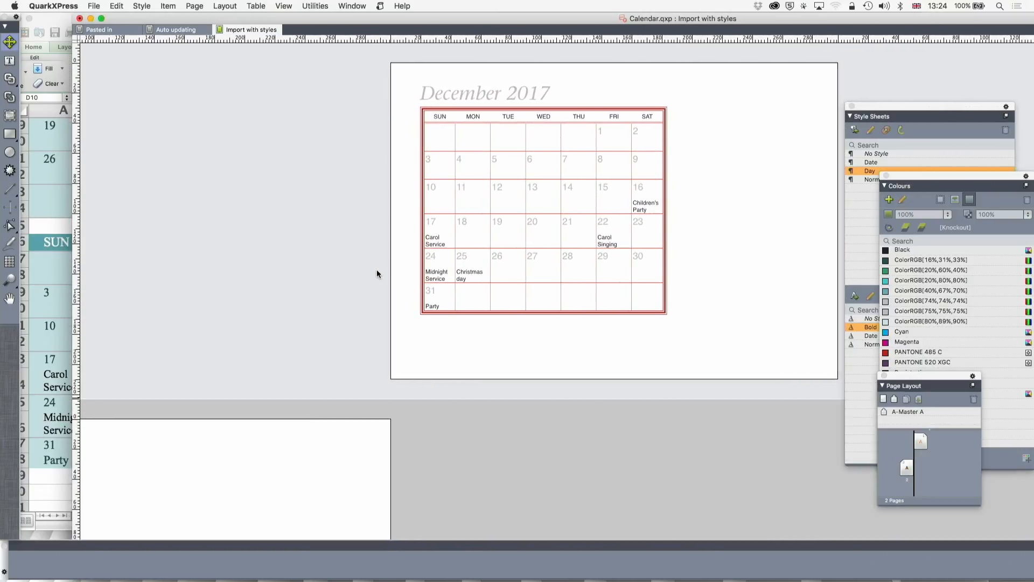
mouse_move(537, 294)
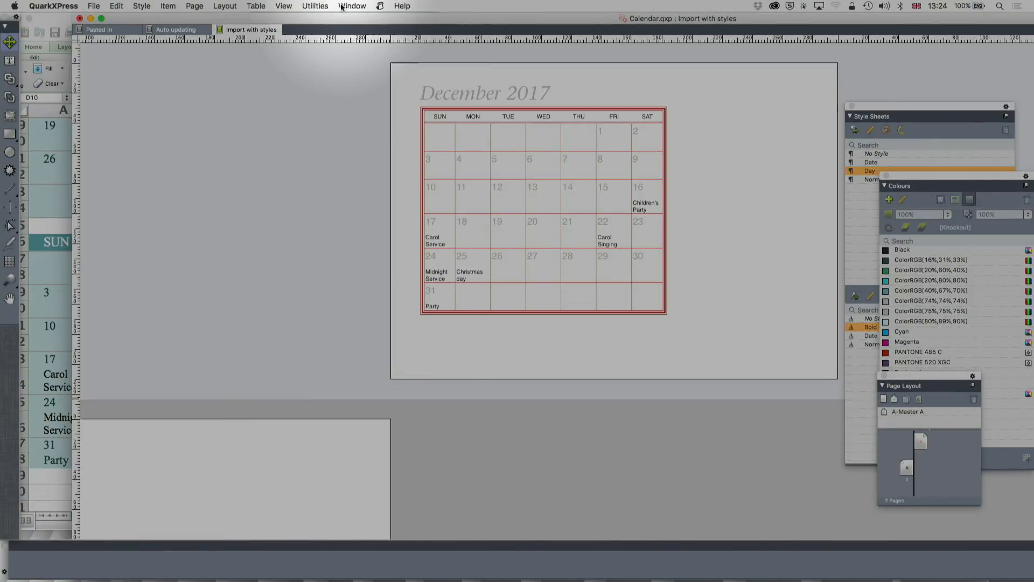
Show the Table Styles palette from the Window menu
click(352, 6)
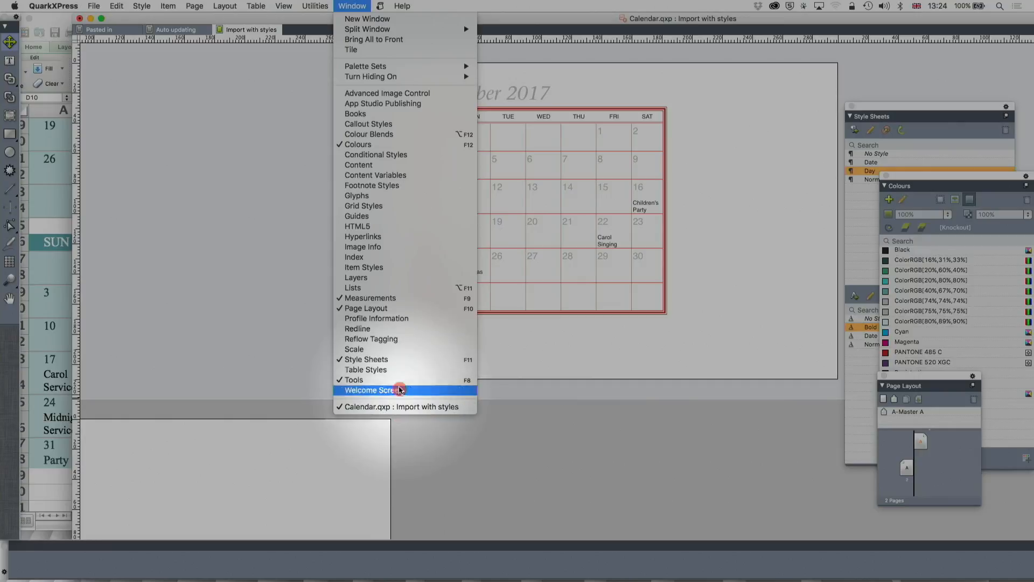
click(365, 369)
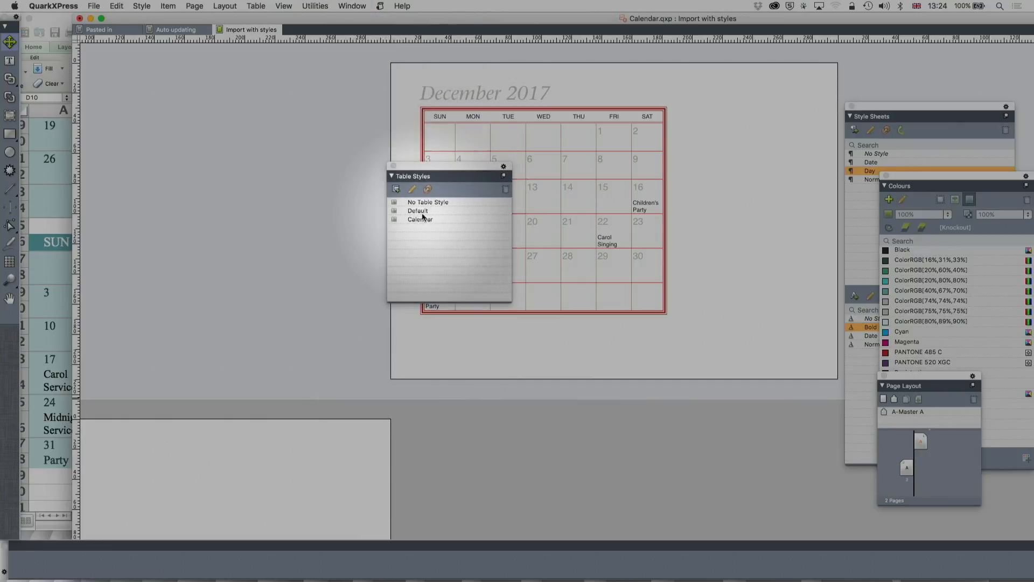
Edit the Calendar table style and inspect its All Even rows/columns condition
double_click(420, 219)
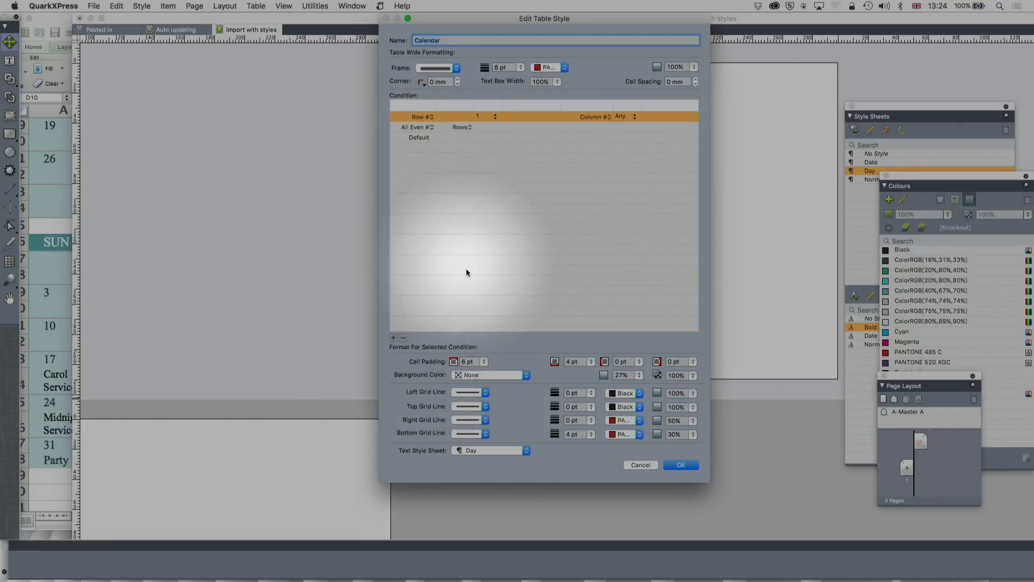
mouse_move(482, 306)
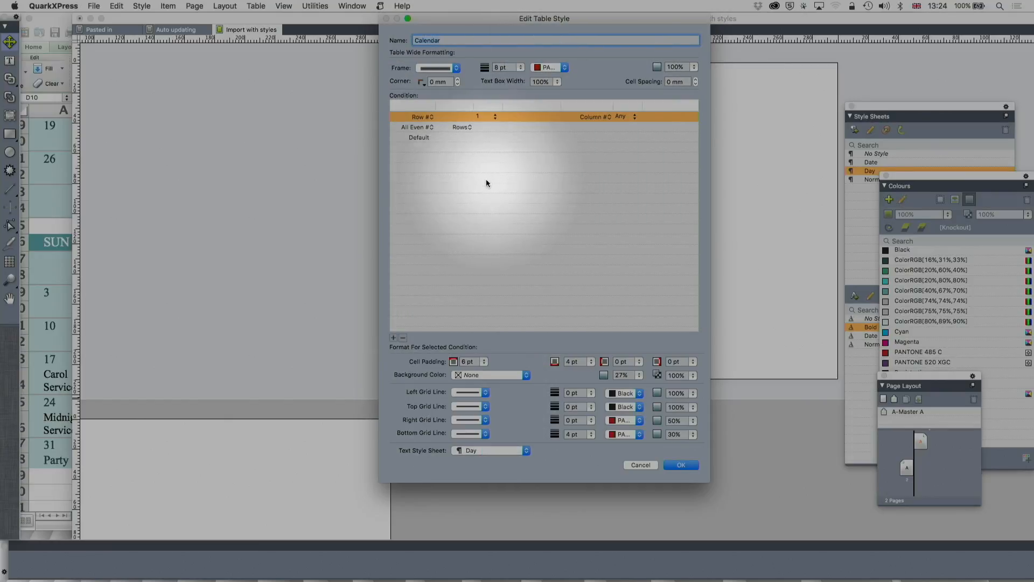
click(418, 137)
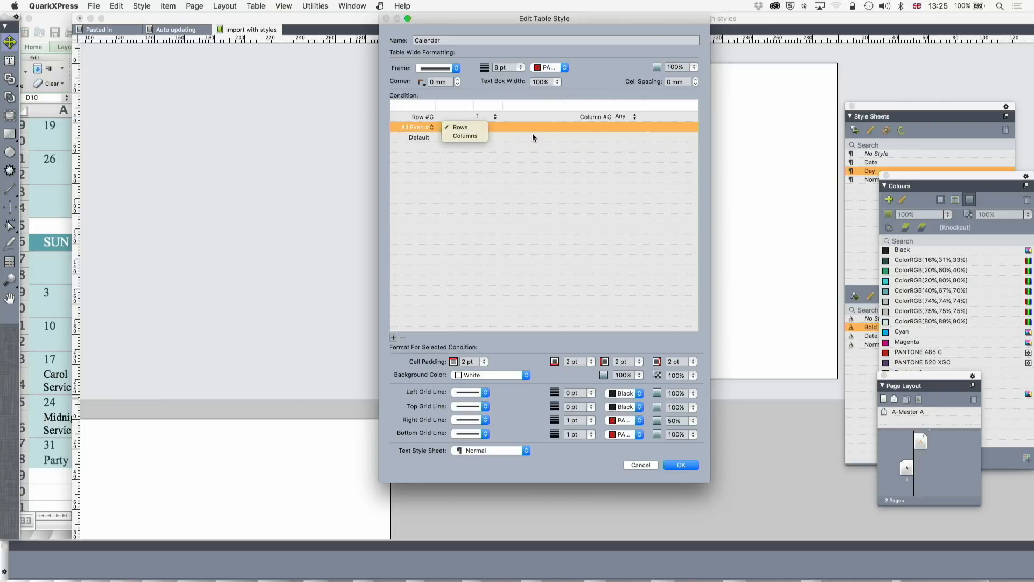
click(459, 127)
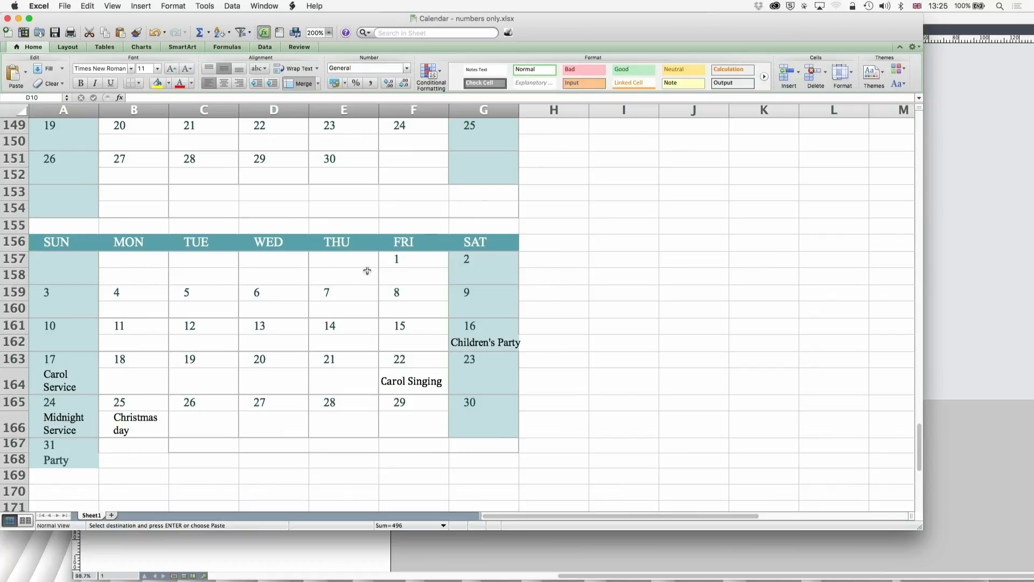
mouse_move(411, 270)
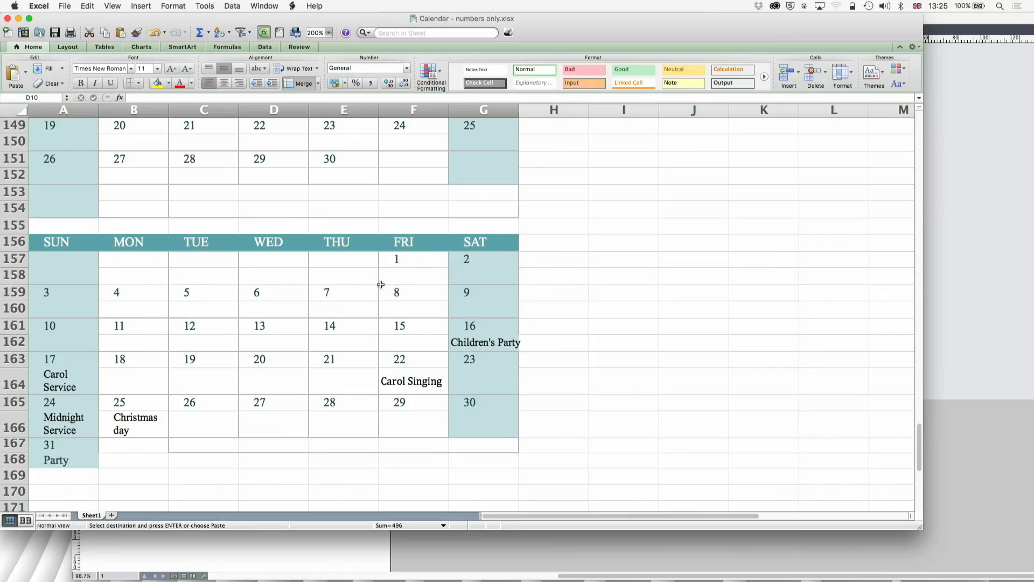
mouse_move(387, 292)
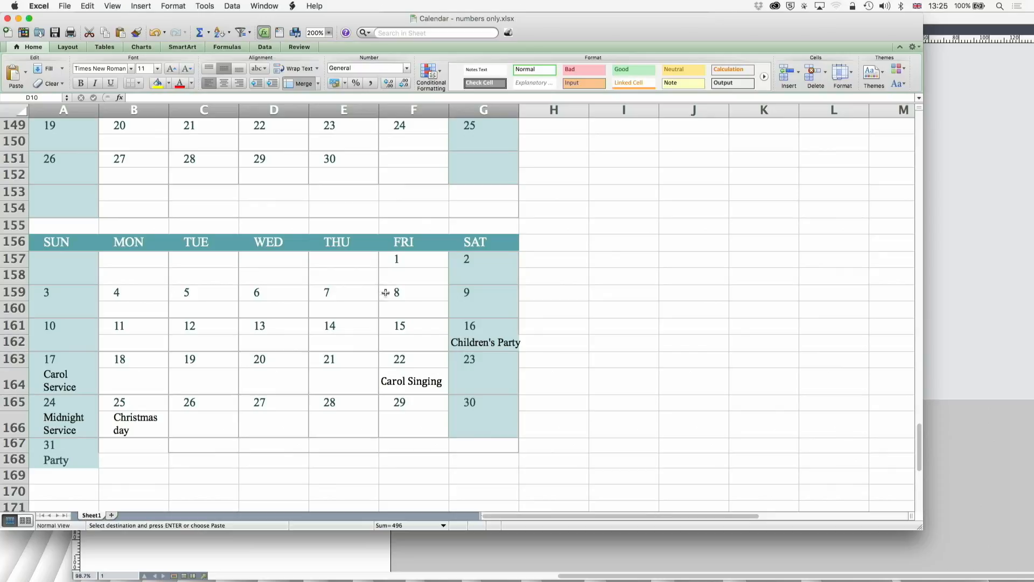
mouse_move(364, 332)
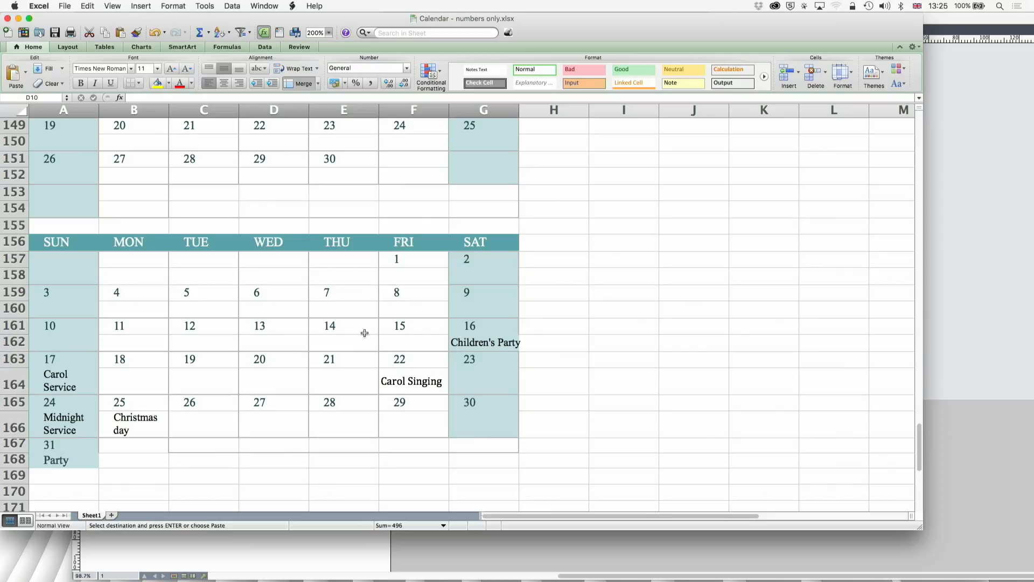